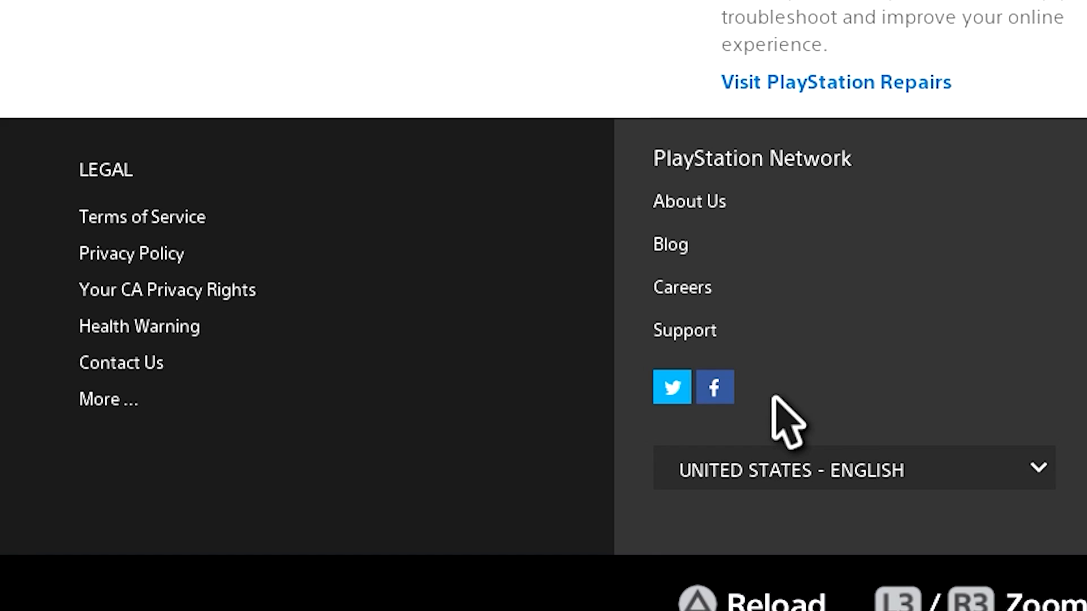
mouse_move(756, 423)
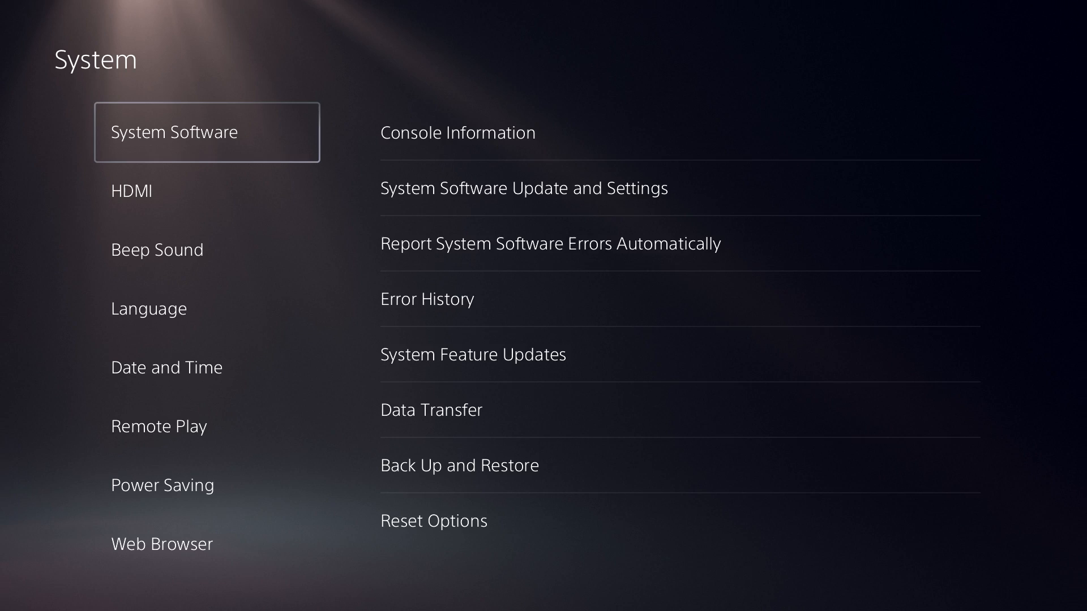
Enable JavaScript in the Web Browser settings and turn on Zoom in Accessibility
click(162, 544)
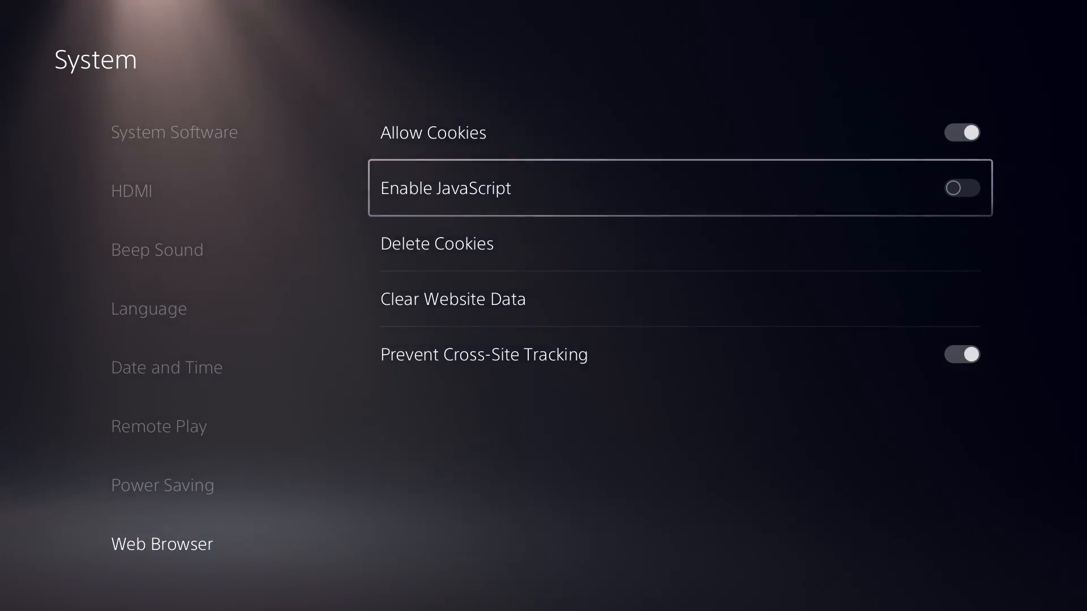
click(960, 188)
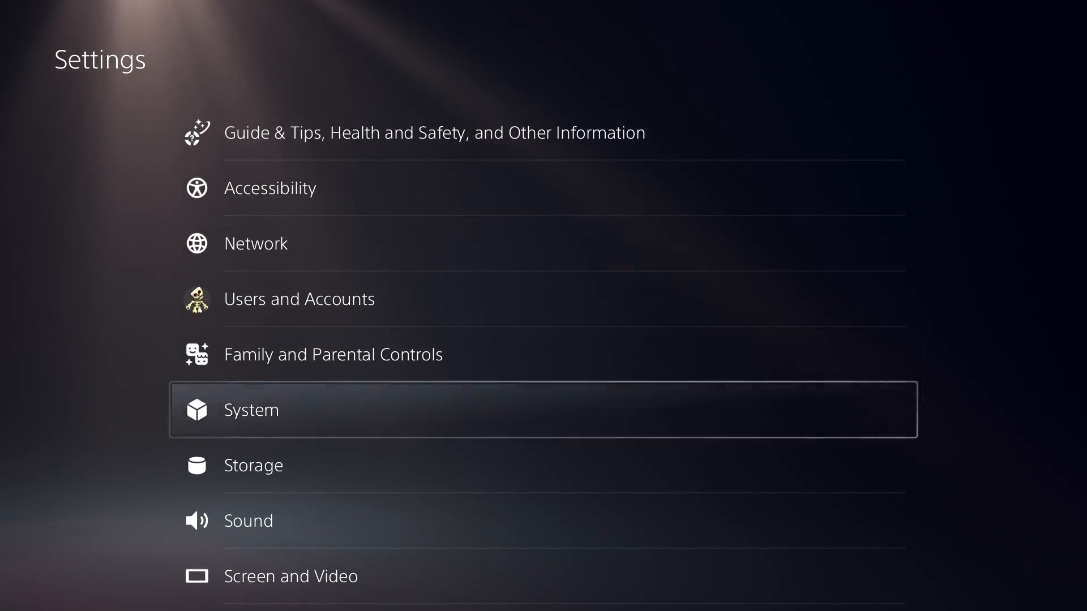
click(271, 188)
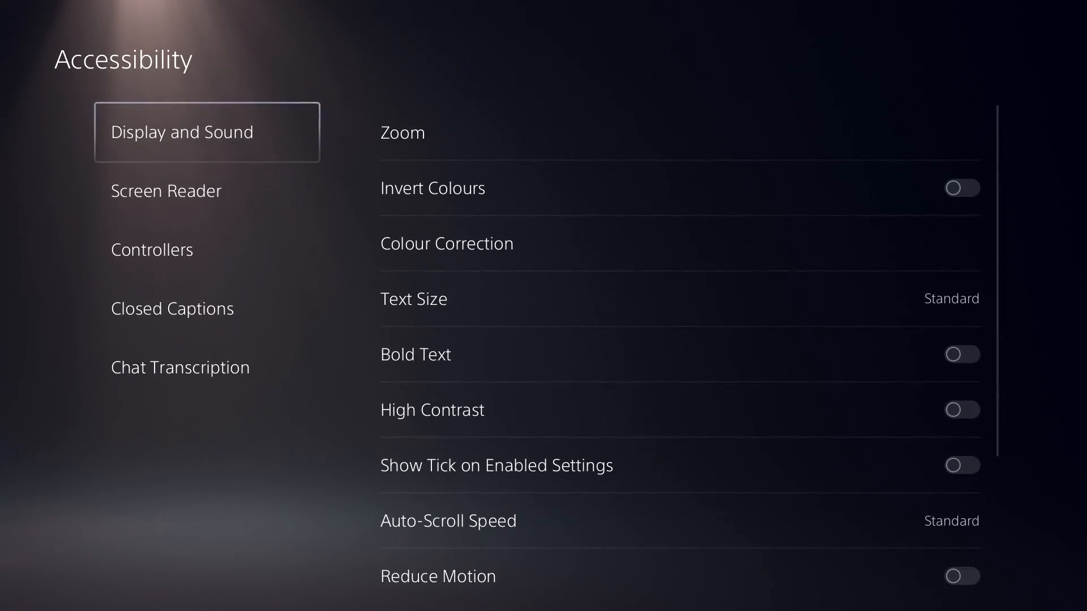
click(402, 132)
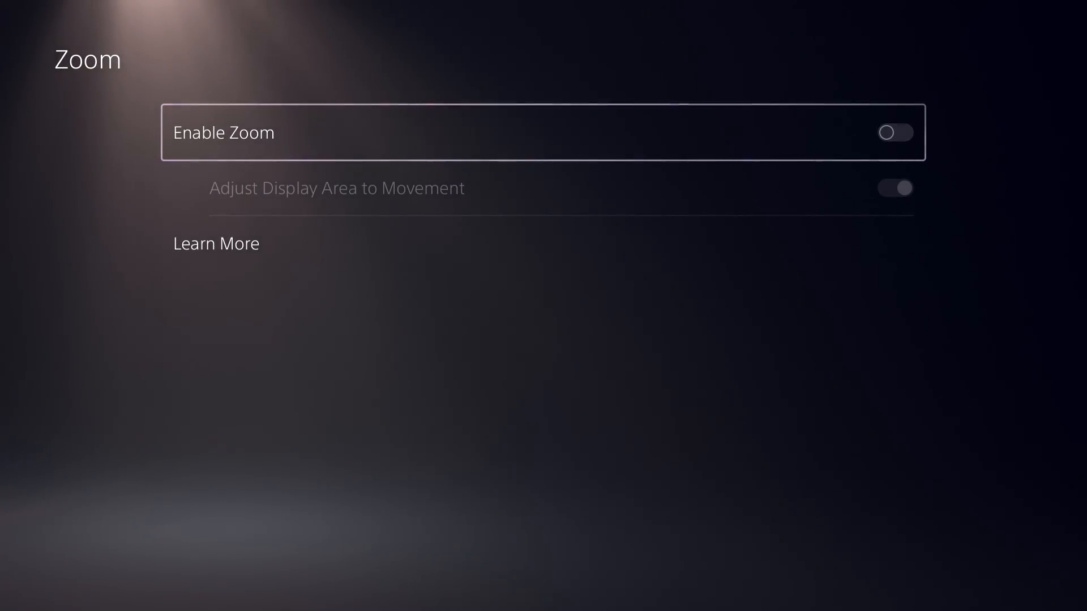
click(895, 132)
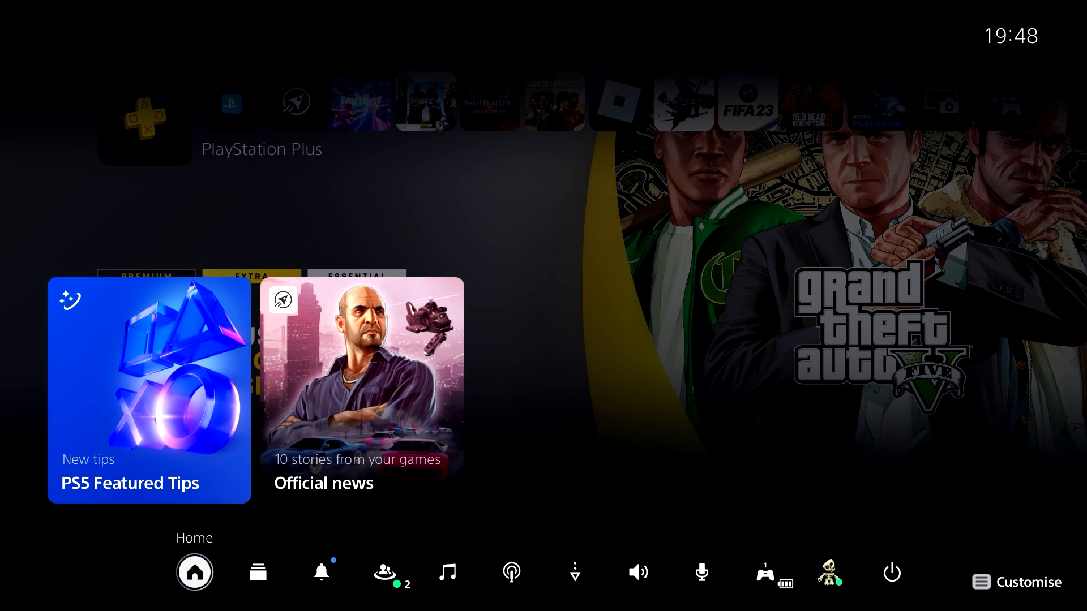
Open a chat with an online friend from the friends list
click(384, 573)
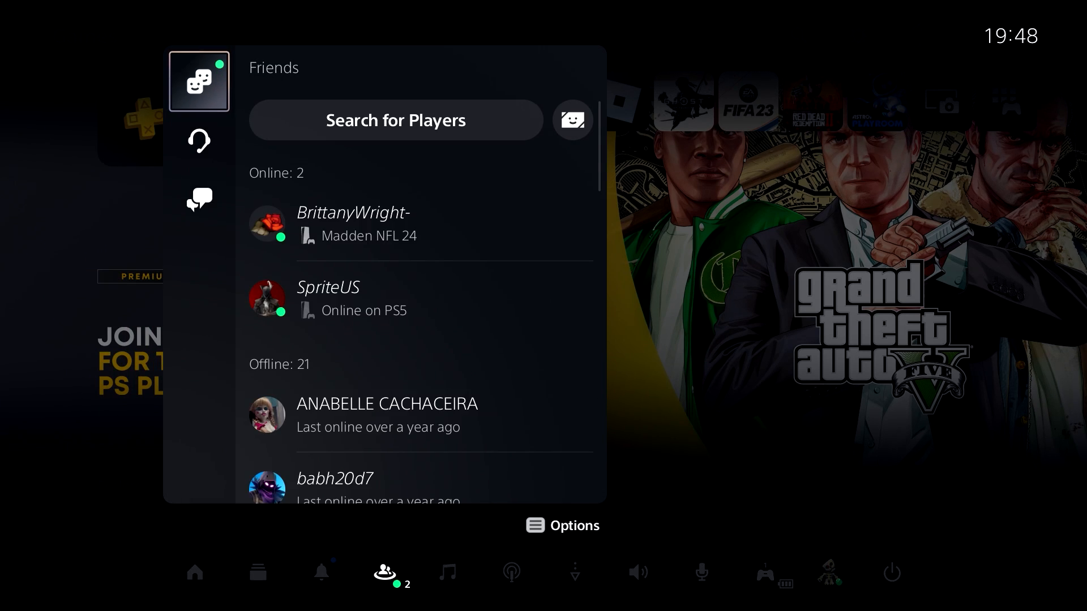
click(327, 298)
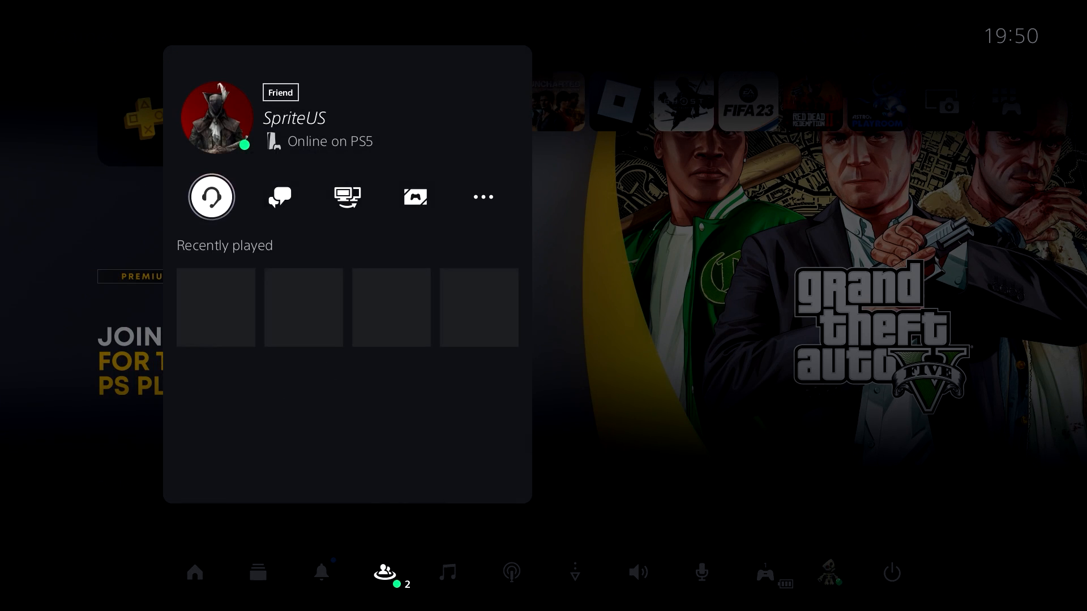
click(278, 196)
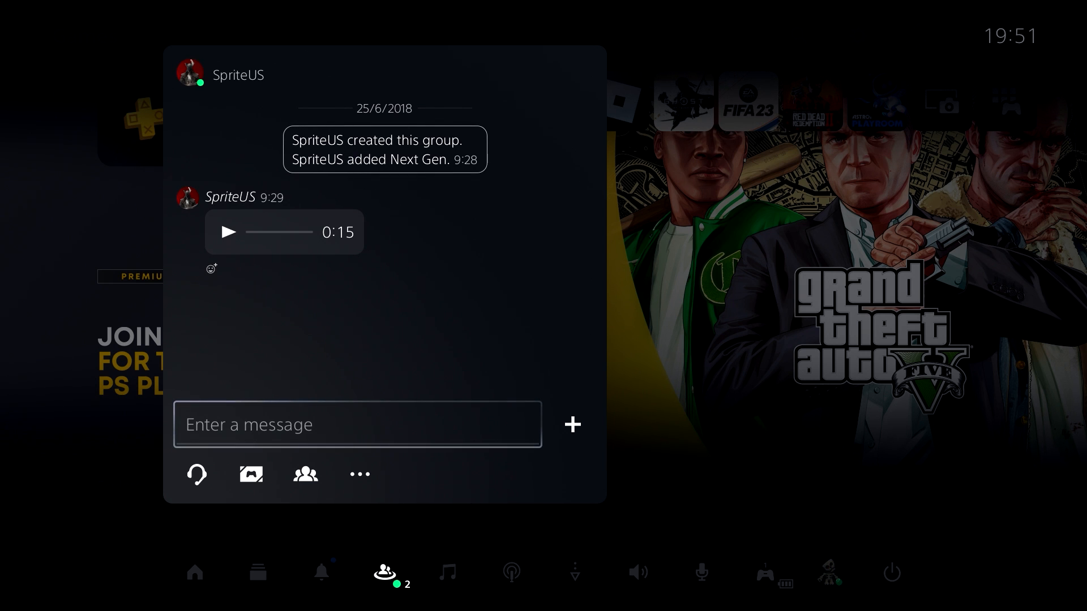
click(357, 424)
text(Www)
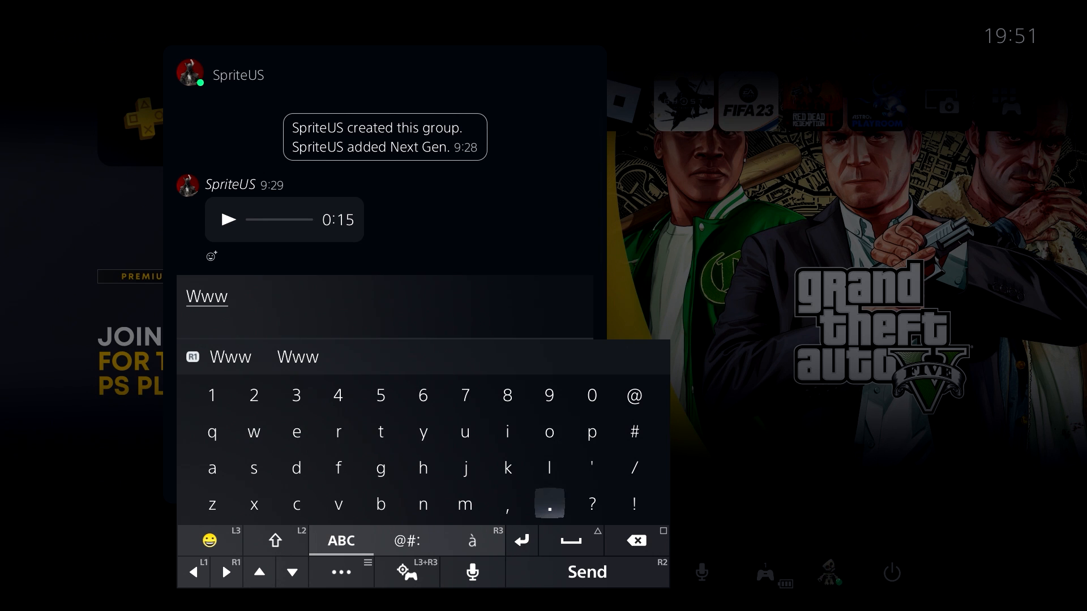
click(380, 468)
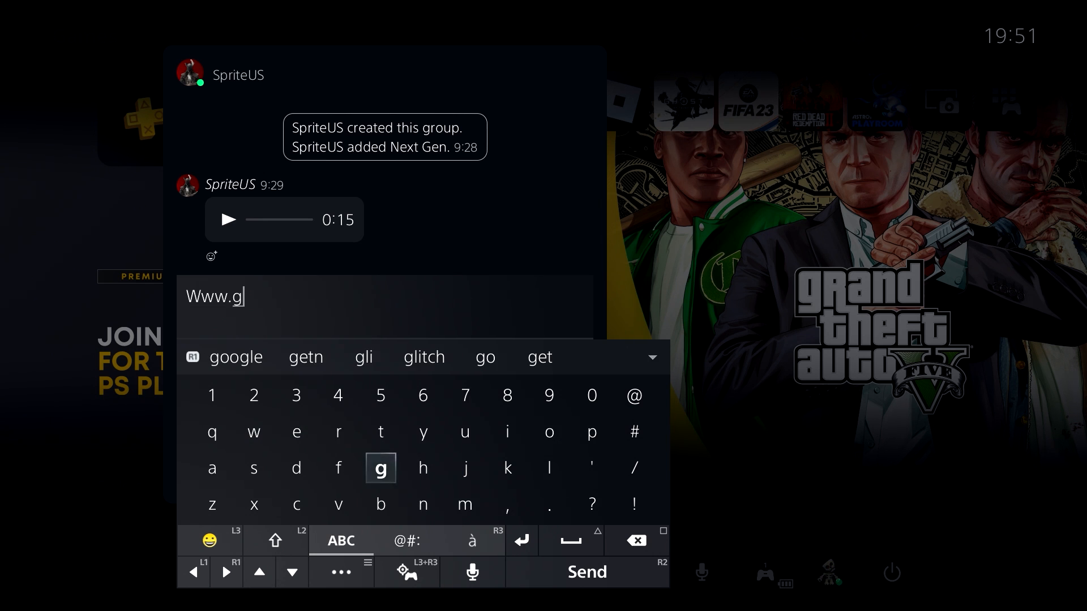
click(236, 357)
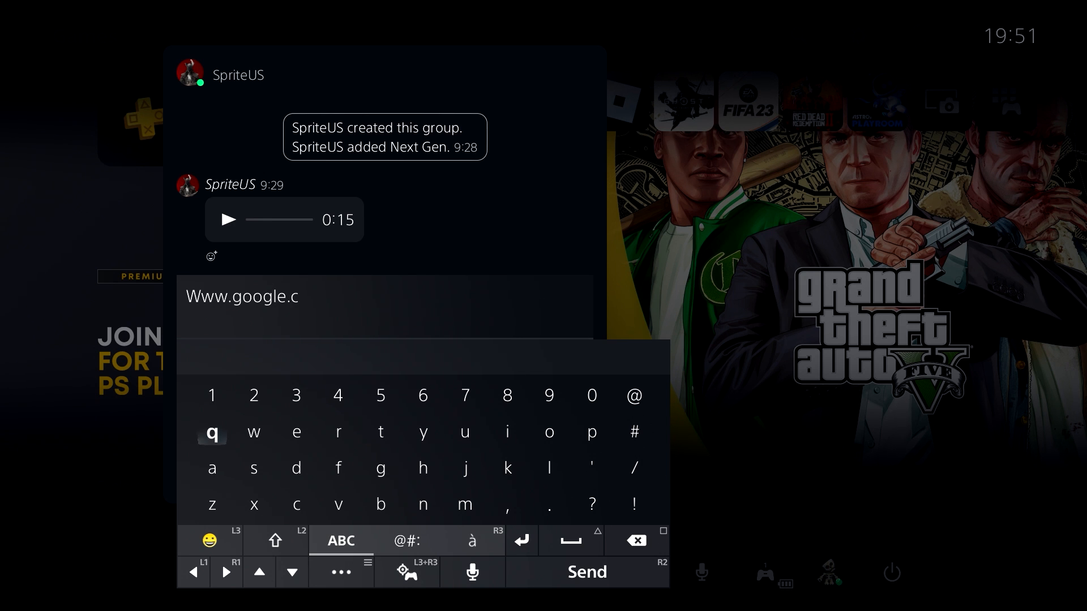
click(586, 572)
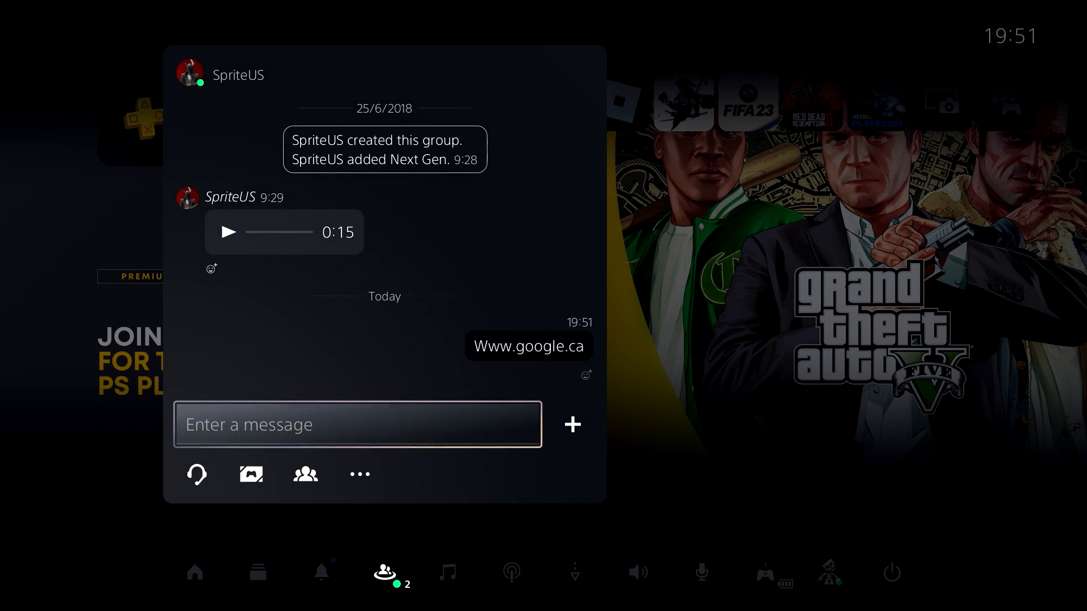
click(528, 346)
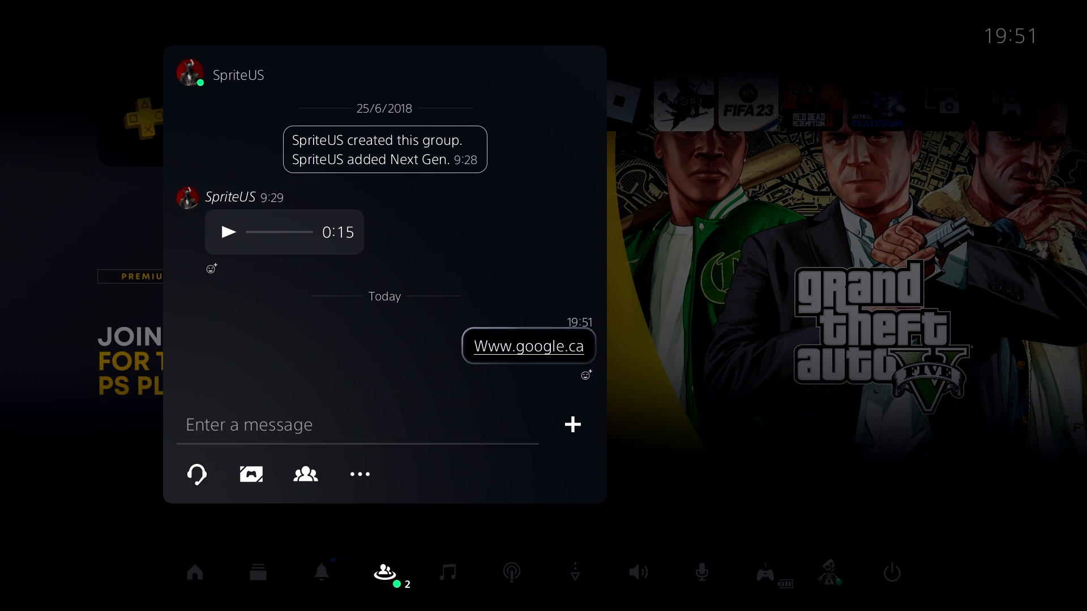
click(528, 347)
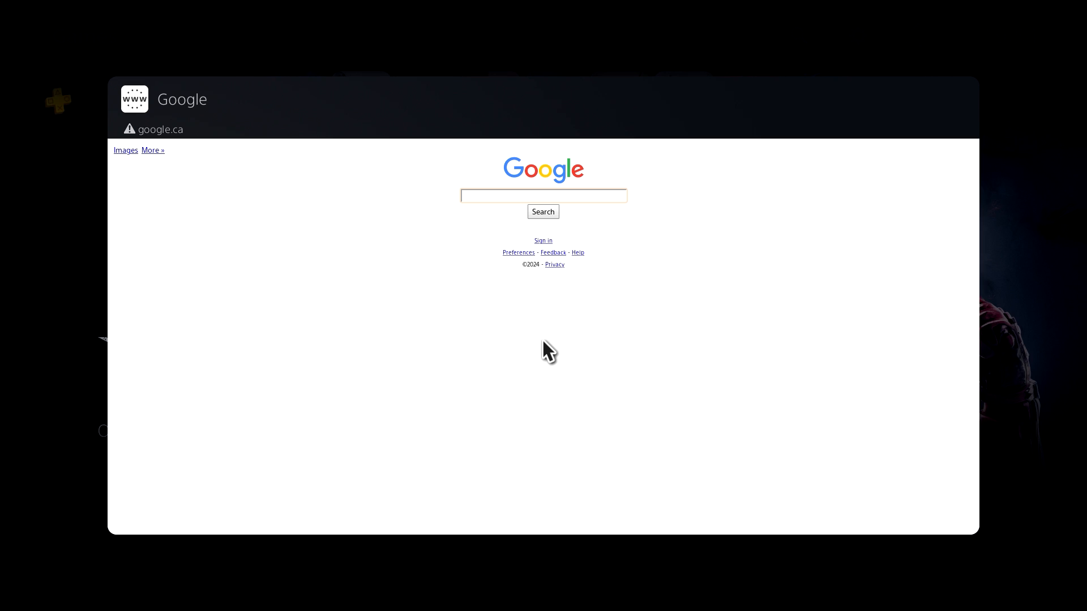